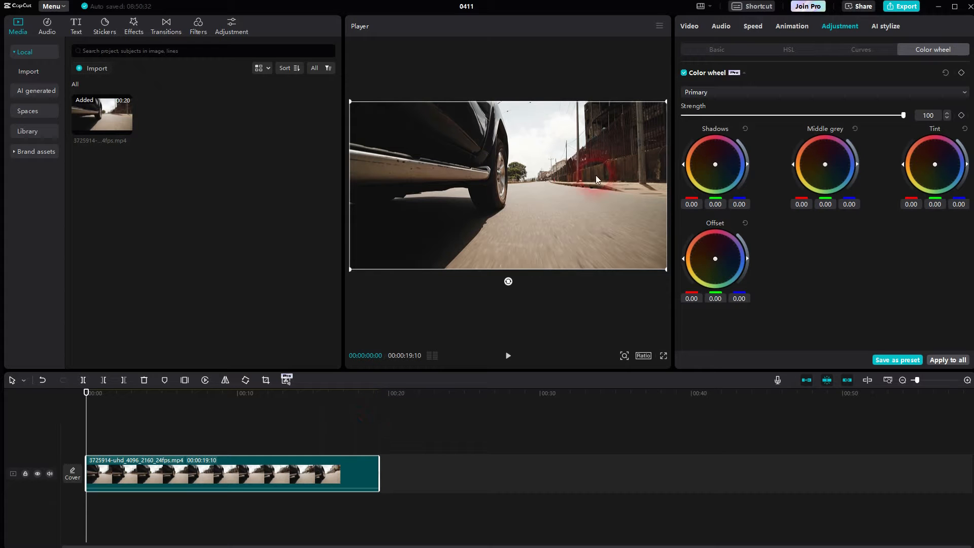
# Play and stop the driving footage to review it.
pyautogui.click(689, 26)
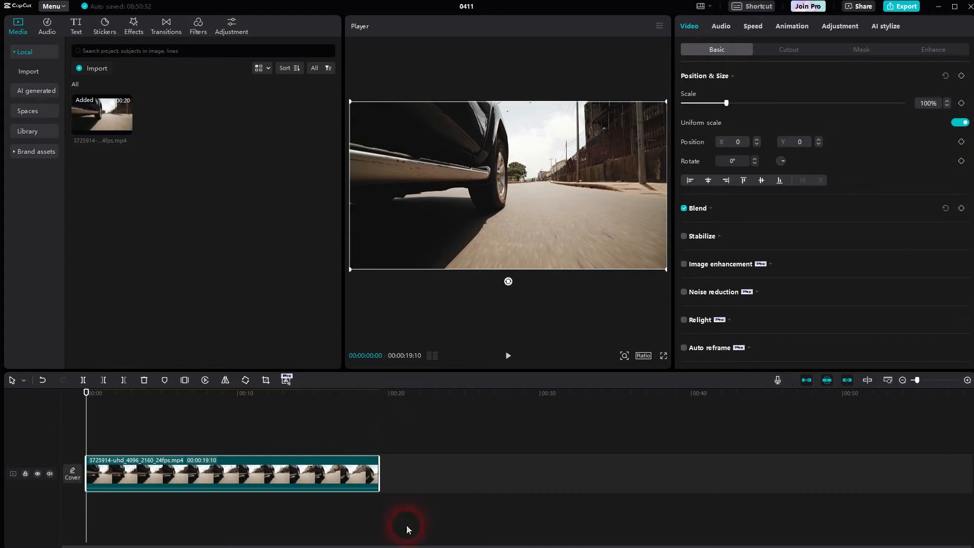
pyautogui.click(508, 355)
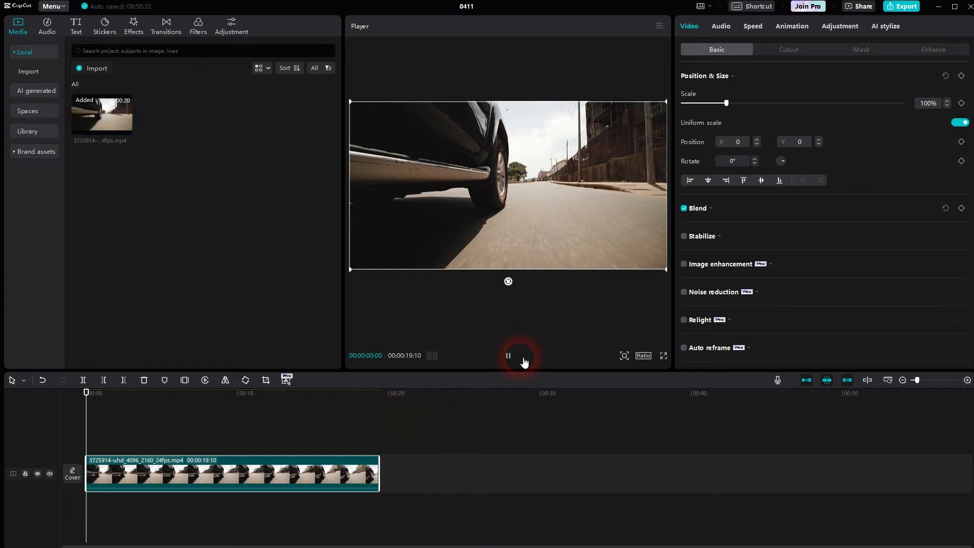
pyautogui.click(508, 356)
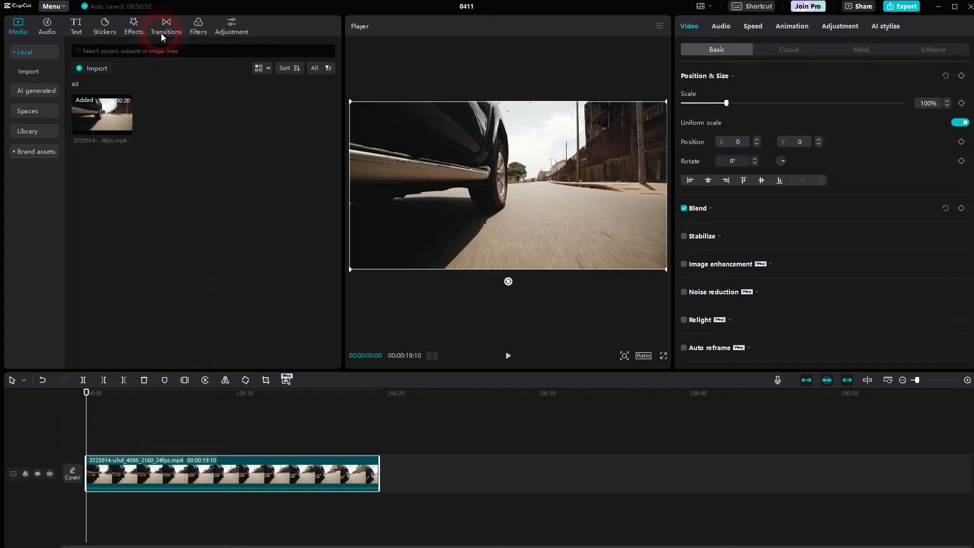
# Preview the Blue Mosaic texture effect and add it over the driving clip.
pyautogui.click(198, 25)
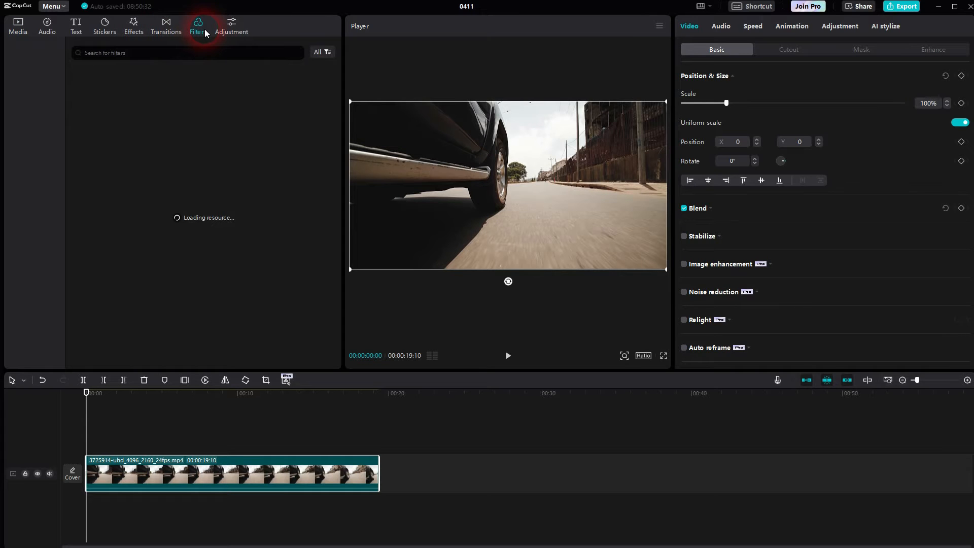
pyautogui.click(133, 25)
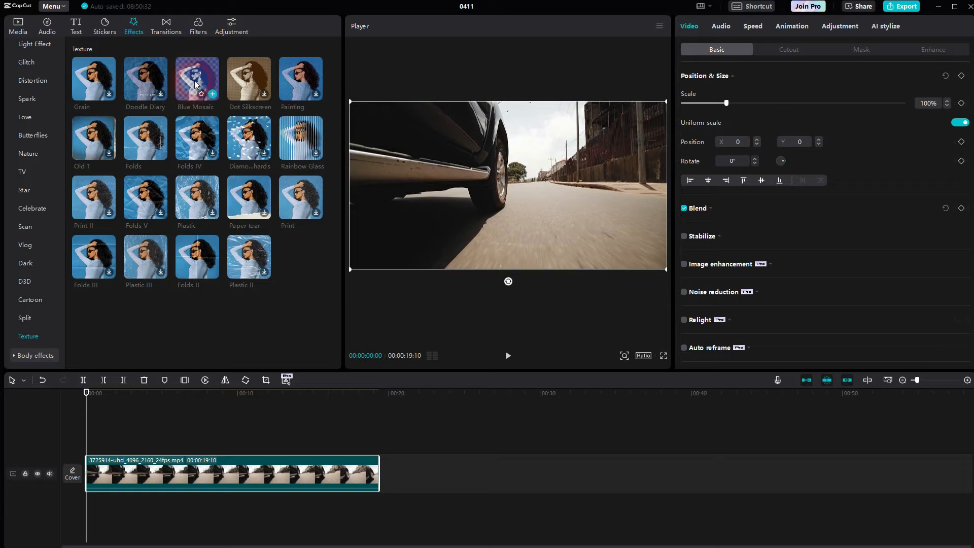
pyautogui.click(197, 82)
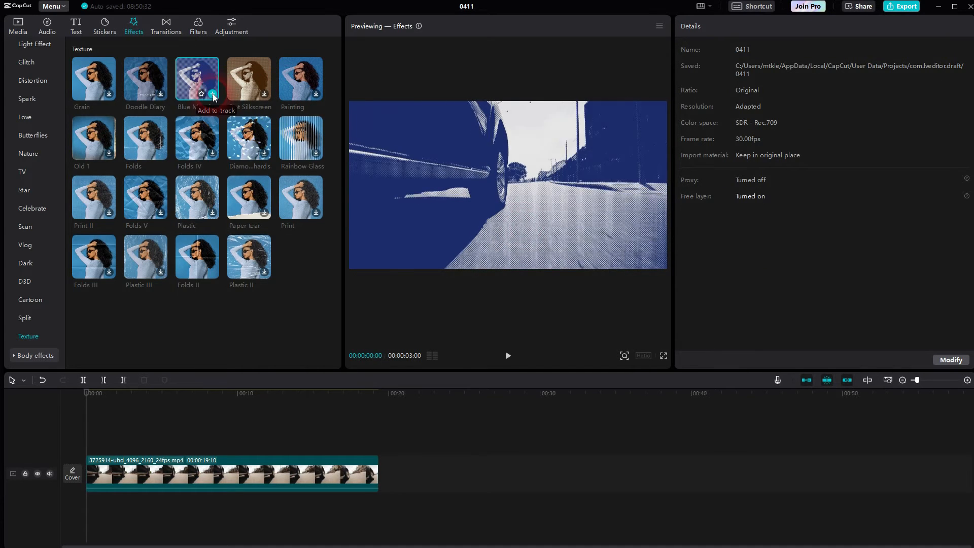
pyautogui.click(201, 94)
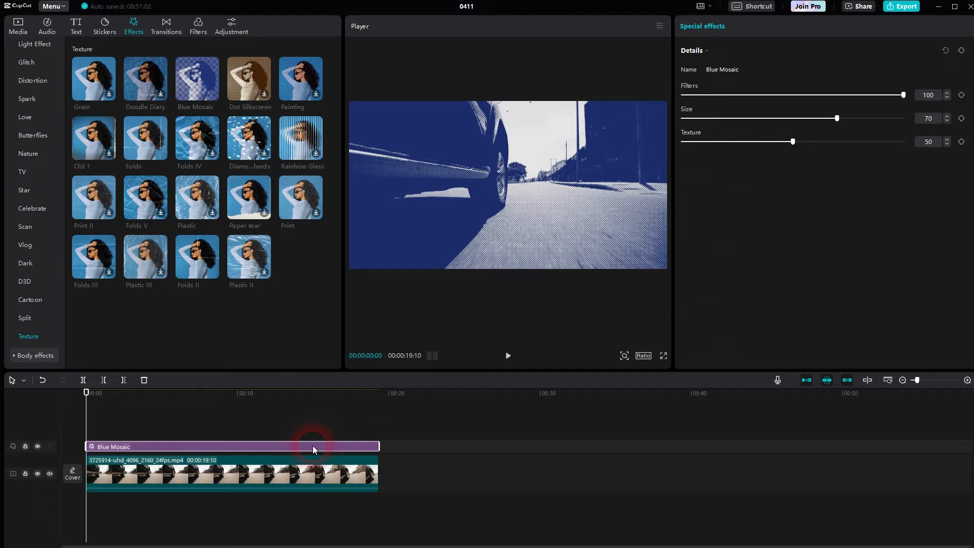
# Try several filter and texture strengths, ending both at 100.
pyautogui.moveTo(903, 94); pyautogui.dragTo(836, 95)
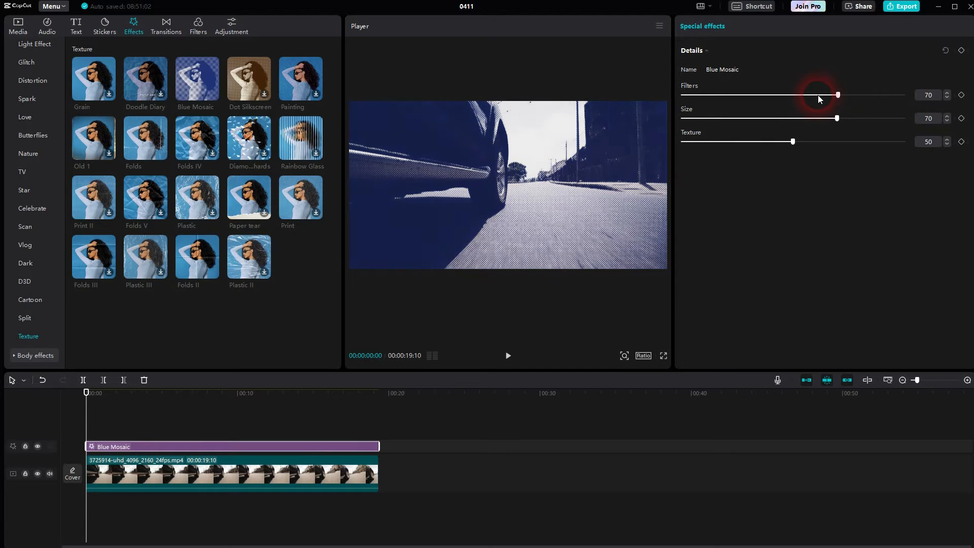
pyautogui.moveTo(838, 95); pyautogui.dragTo(876, 95)
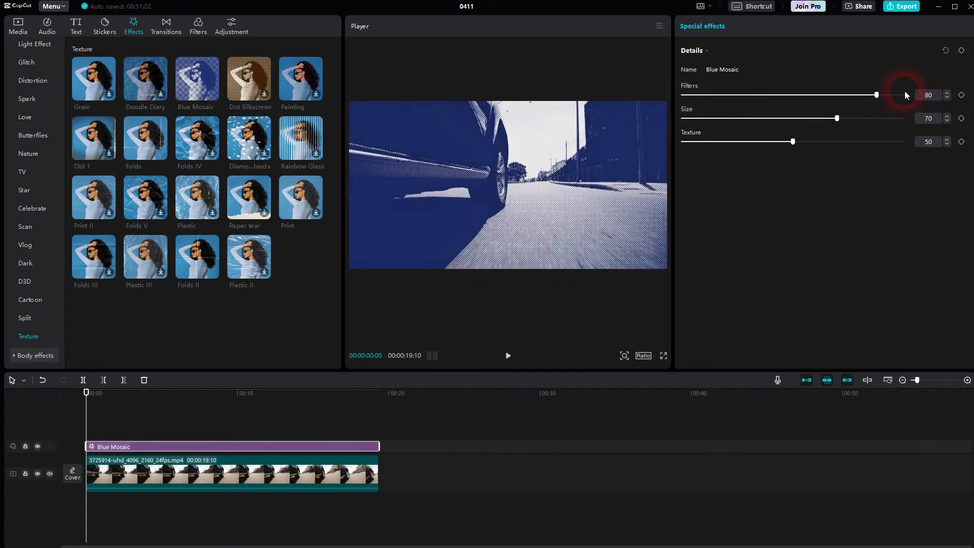
pyautogui.moveTo(876, 94); pyautogui.dragTo(904, 95)
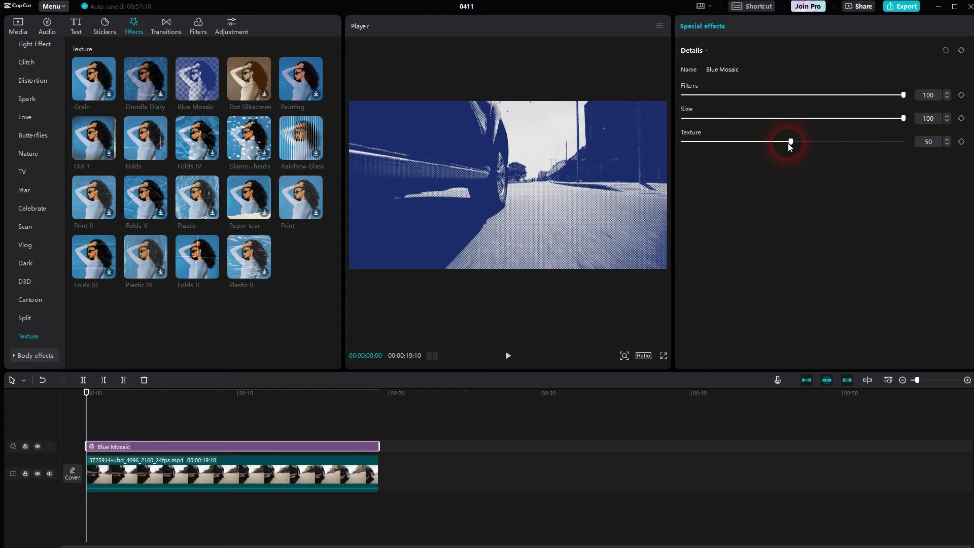
pyautogui.moveTo(790, 142); pyautogui.dragTo(794, 141)
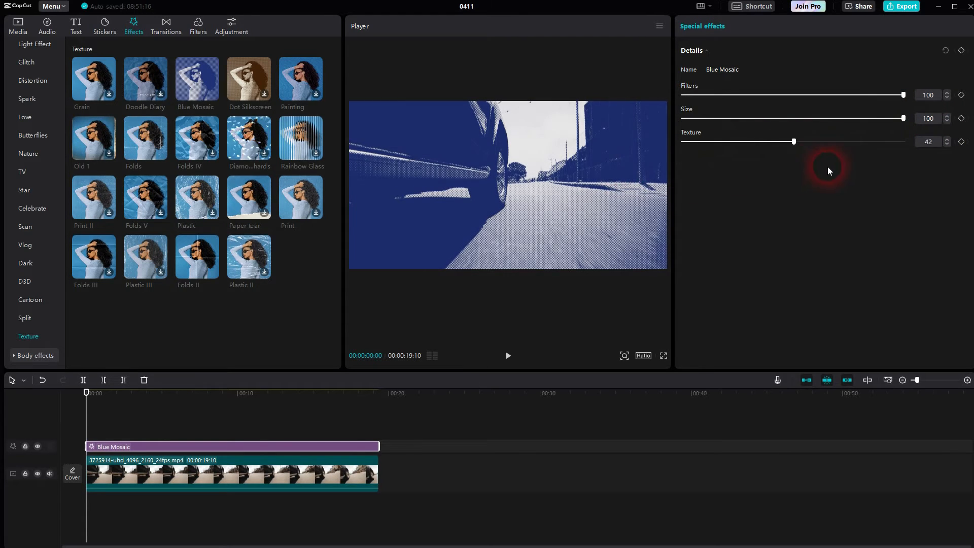
pyautogui.moveTo(793, 141); pyautogui.dragTo(904, 141)
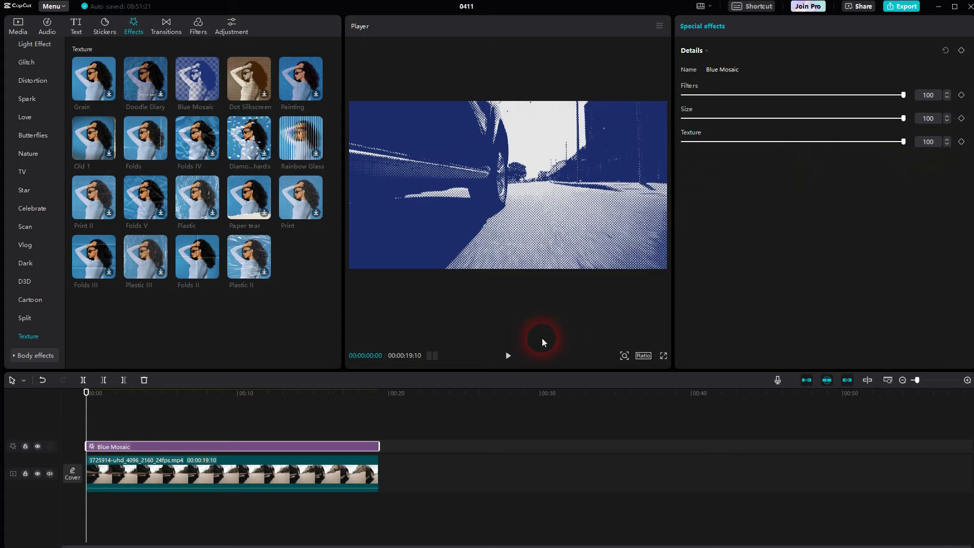
# Preview the halftone look in playback and adjust the dot Size slider.
pyautogui.click(507, 355)
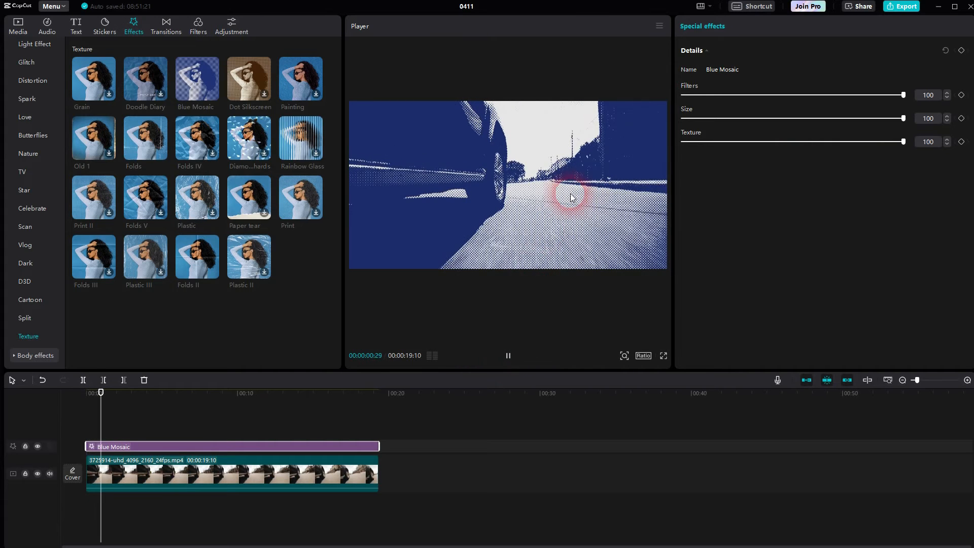
pyautogui.click(509, 355)
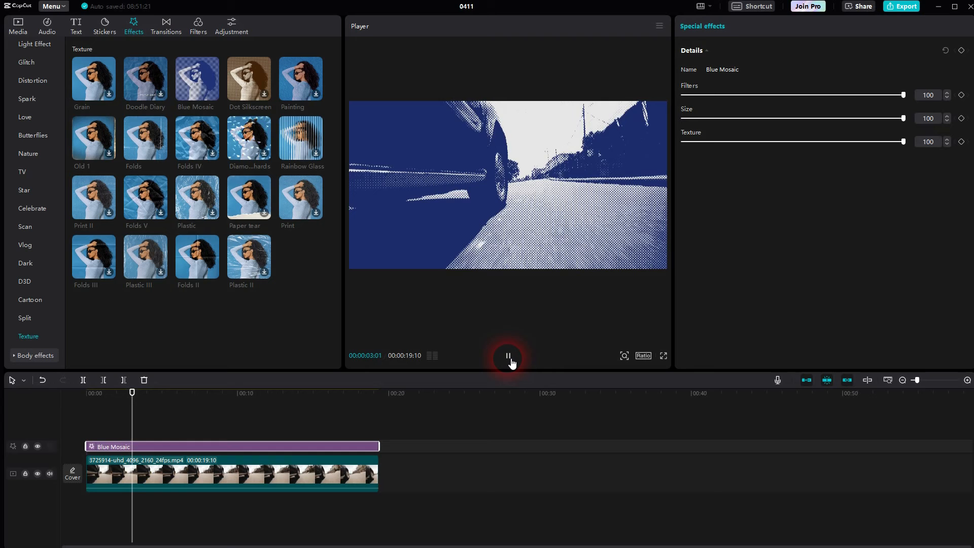
pyautogui.click(509, 355)
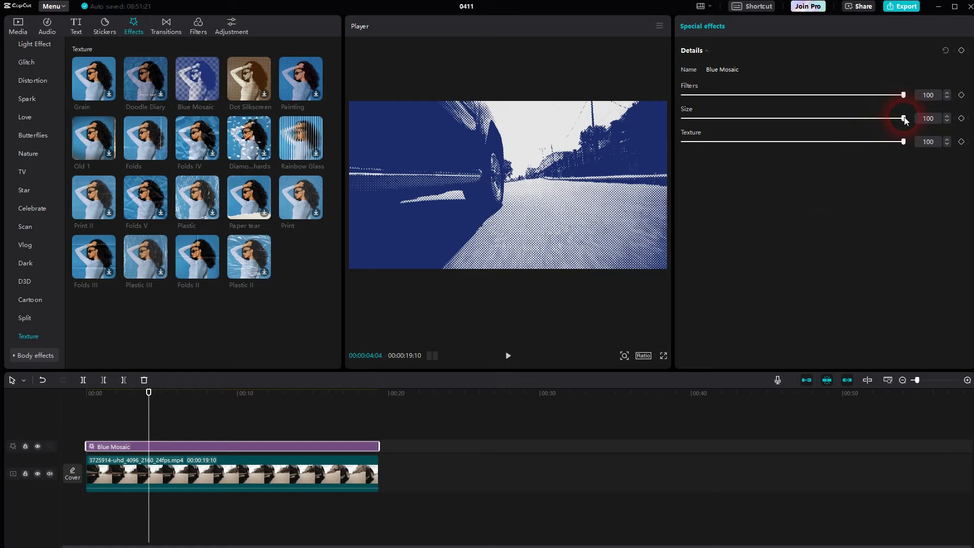
pyautogui.moveTo(905, 119); pyautogui.dragTo(683, 119)
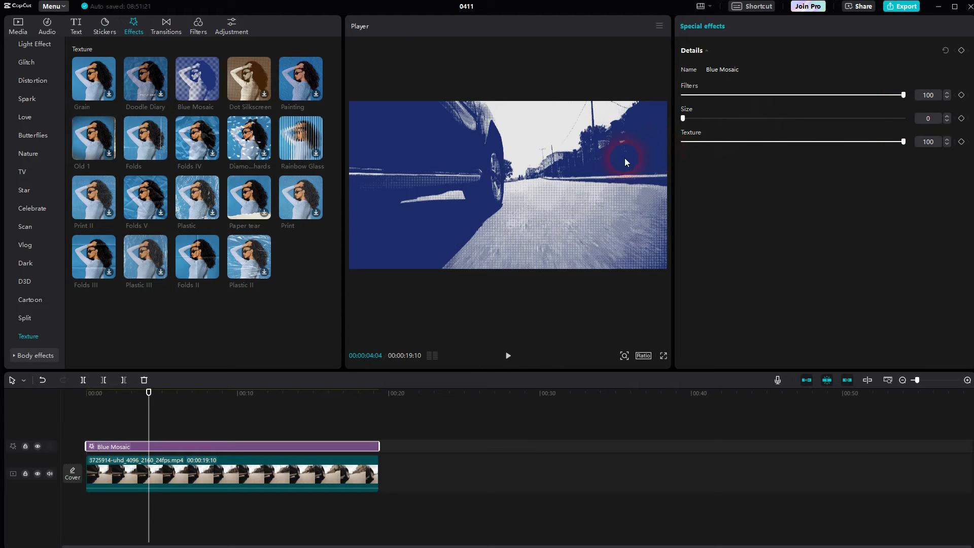
pyautogui.click(507, 355)
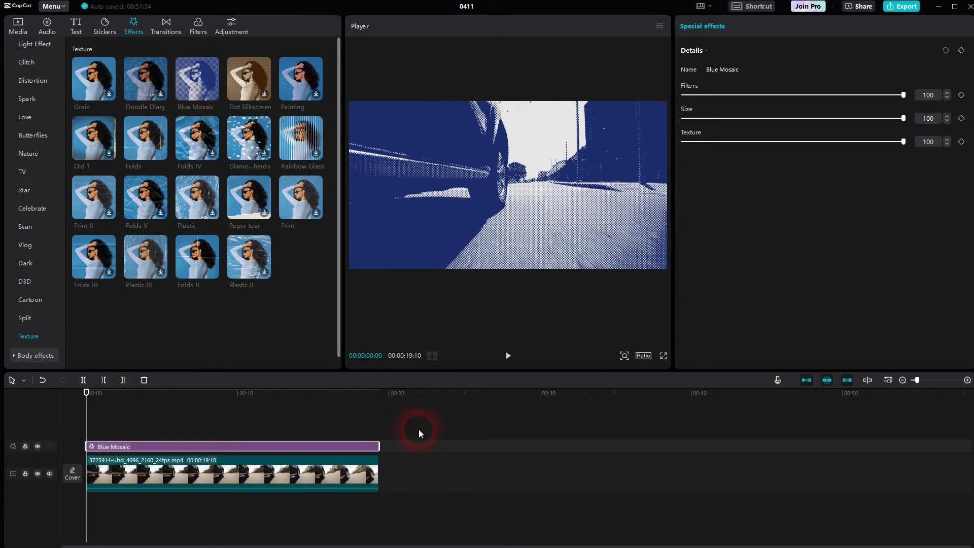
# Combine the driving clip and Blue Mosaic effect into one compound clip from the clip's context menu.
pyautogui.rightClick(298, 476)
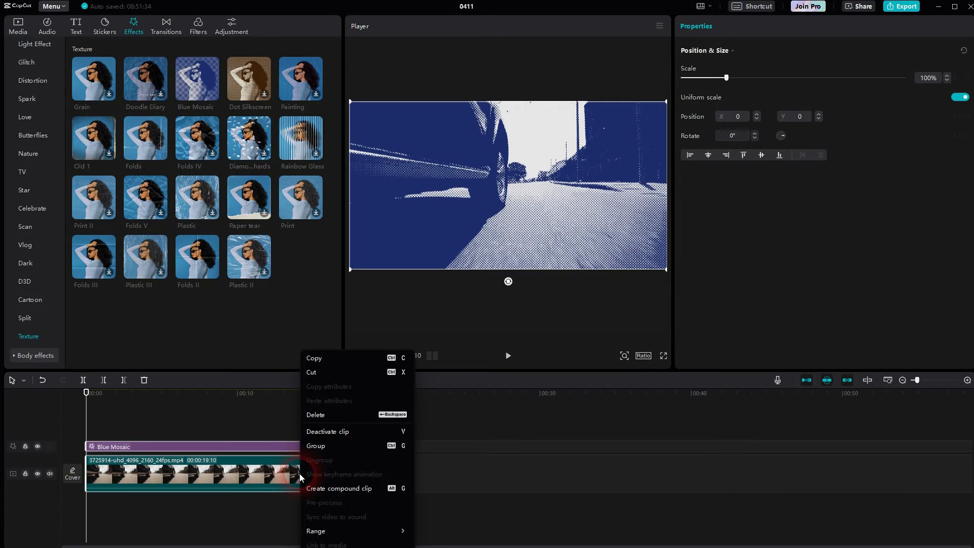
pyautogui.click(340, 488)
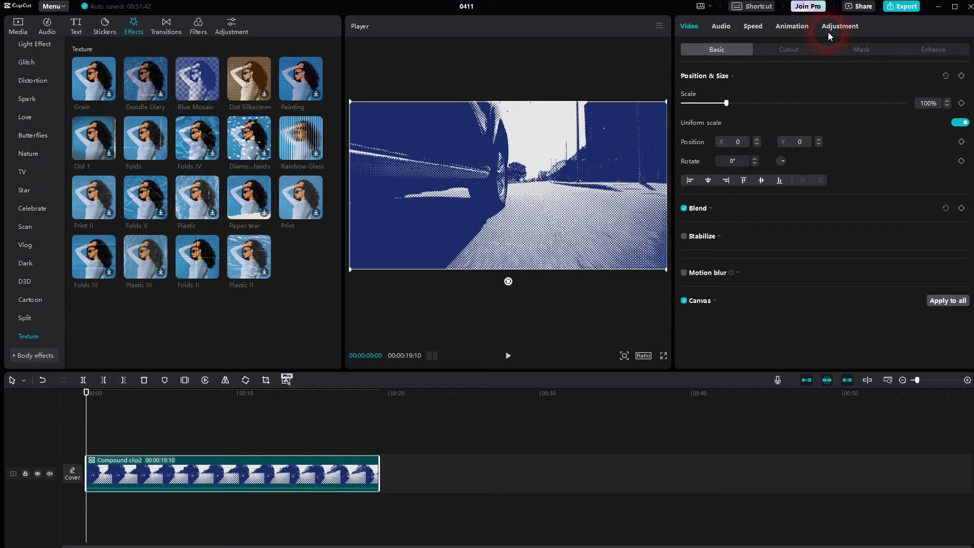
# Set the compound clip's Temp to 38 and Hue to -49 in Adjustment.
pyautogui.click(840, 26)
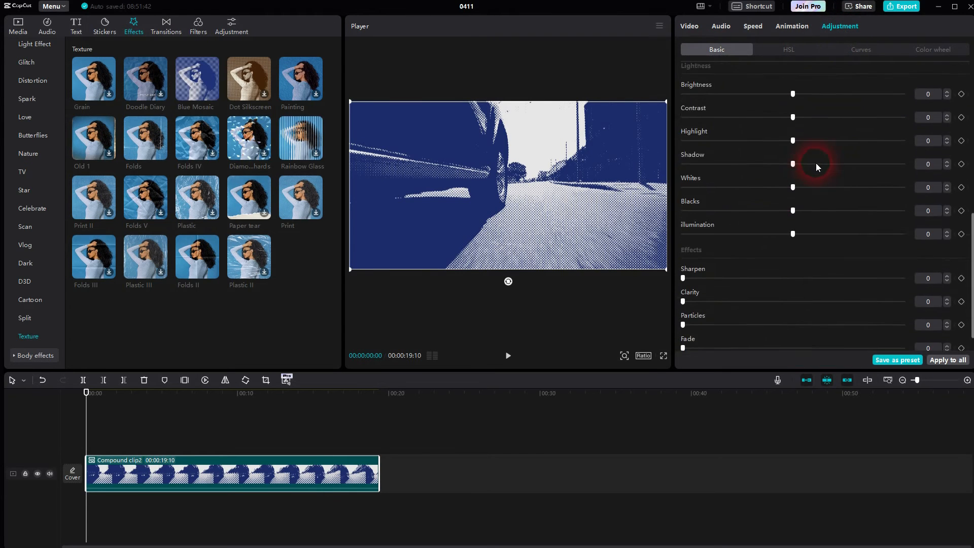
pyautogui.scroll(-3)
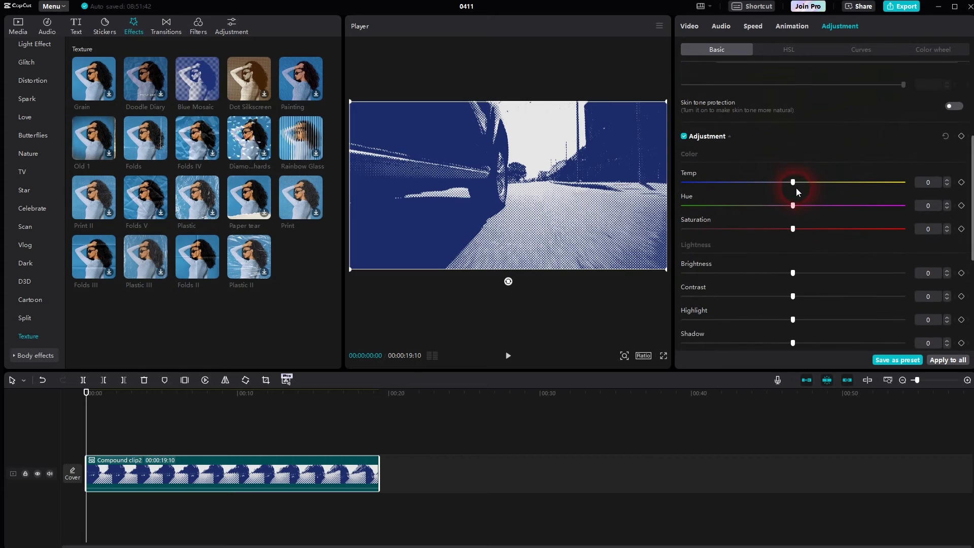
pyautogui.moveTo(793, 181); pyautogui.dragTo(882, 182)
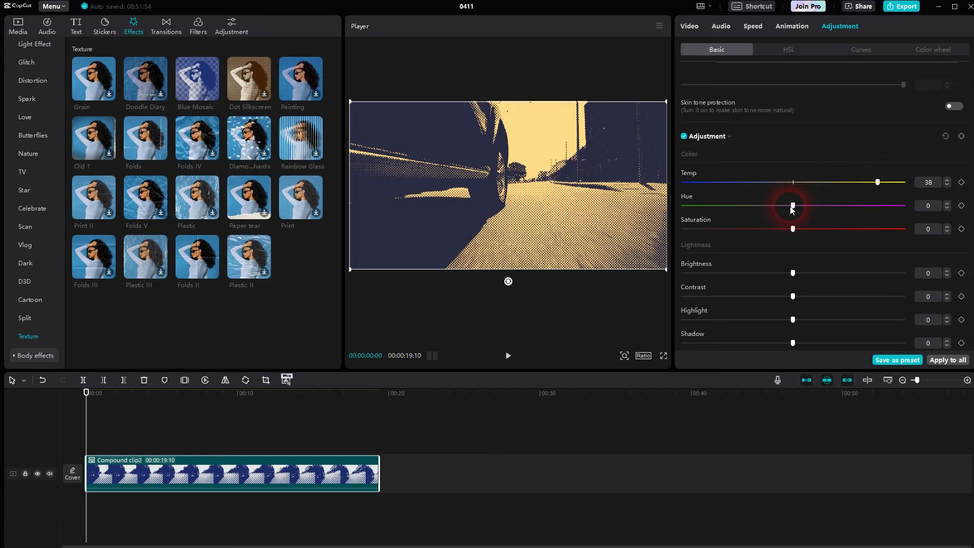
pyautogui.moveTo(792, 205); pyautogui.dragTo(892, 206)
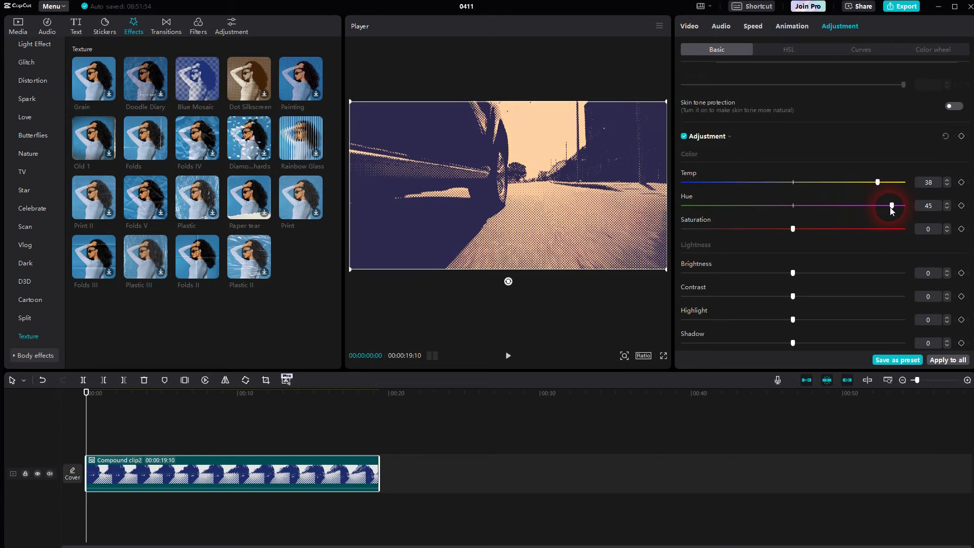
pyautogui.moveTo(891, 205); pyautogui.dragTo(684, 205)
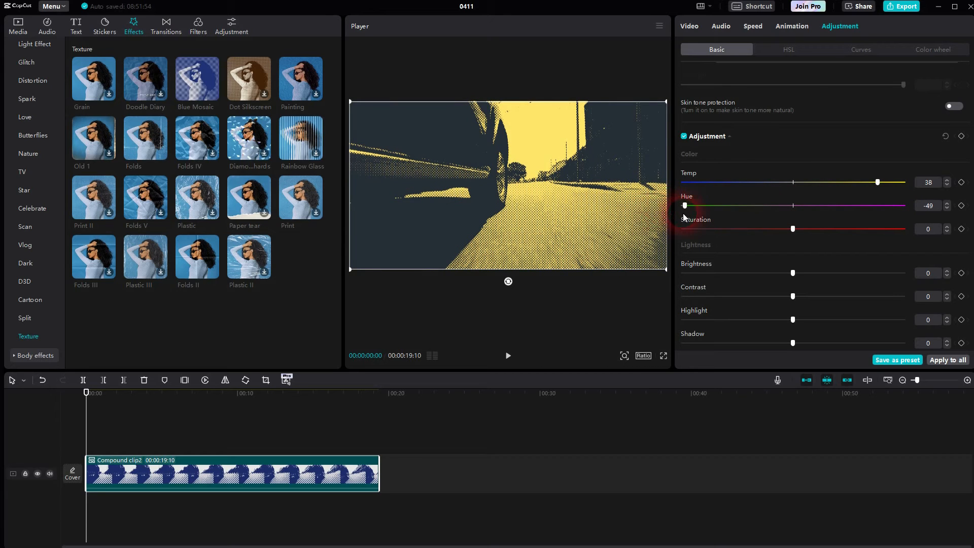
pyautogui.click(508, 355)
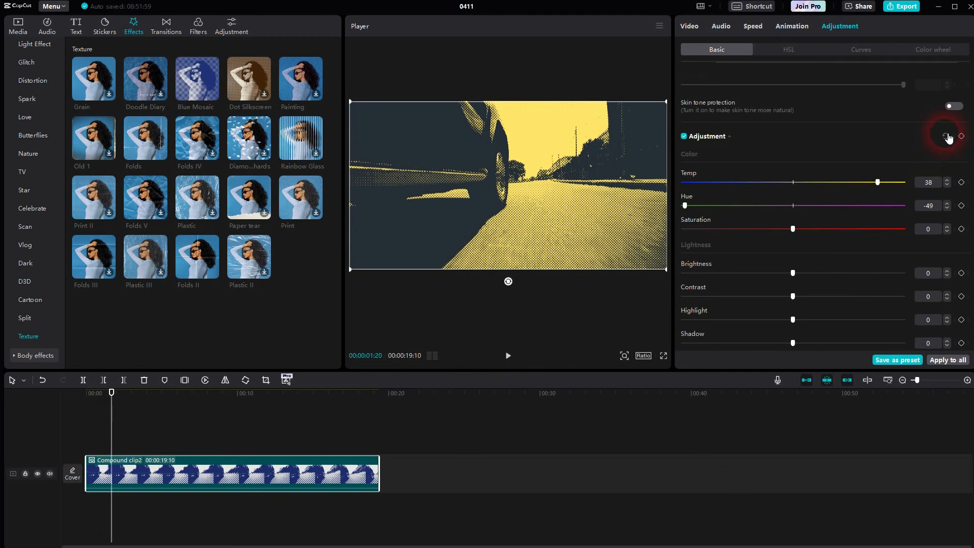
# Browse the HSL, Curves and Color wheel adjustment panels.
pyautogui.click(789, 49)
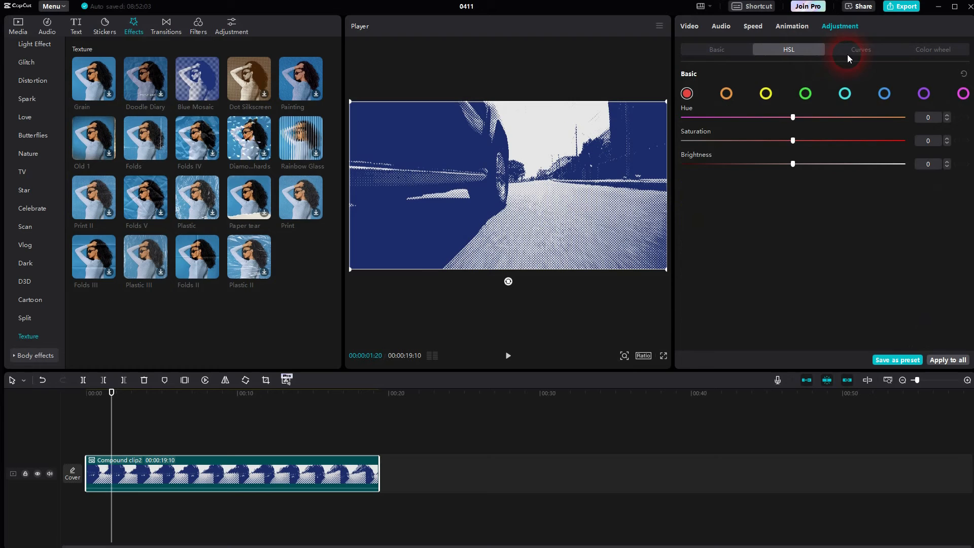
pyautogui.click(860, 49)
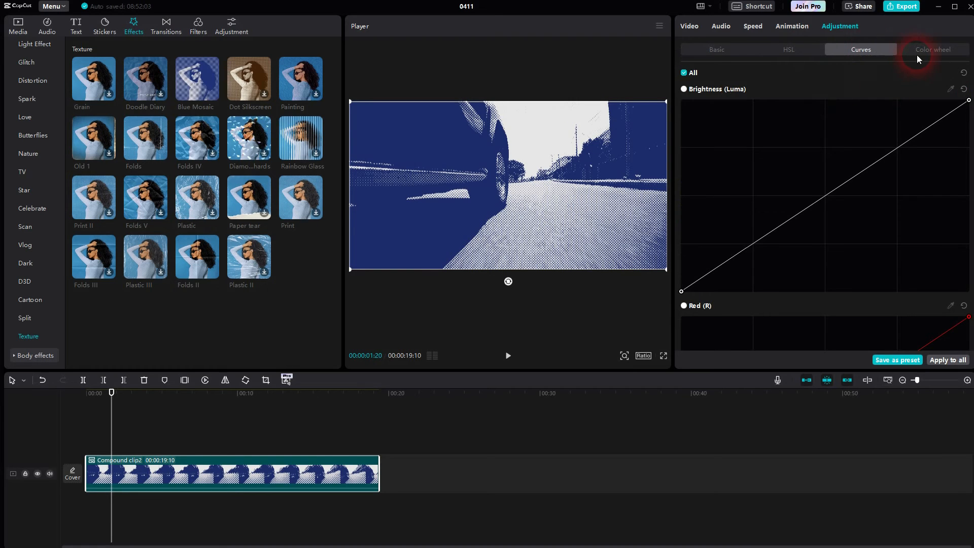
pyautogui.click(932, 49)
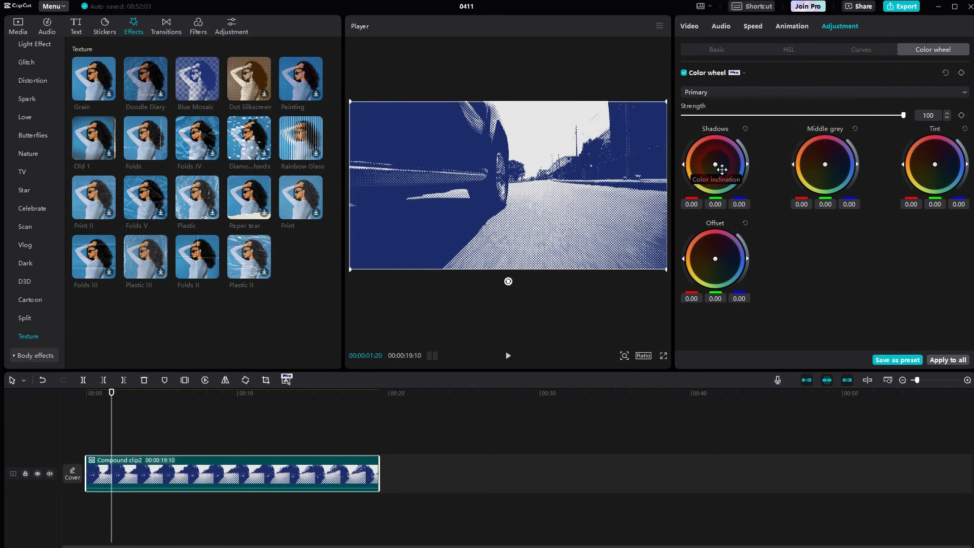
# Test purple and green shadow tints on the color wheel, then revert to the blue look.
pyautogui.moveTo(715, 163); pyautogui.dragTo(715, 160)
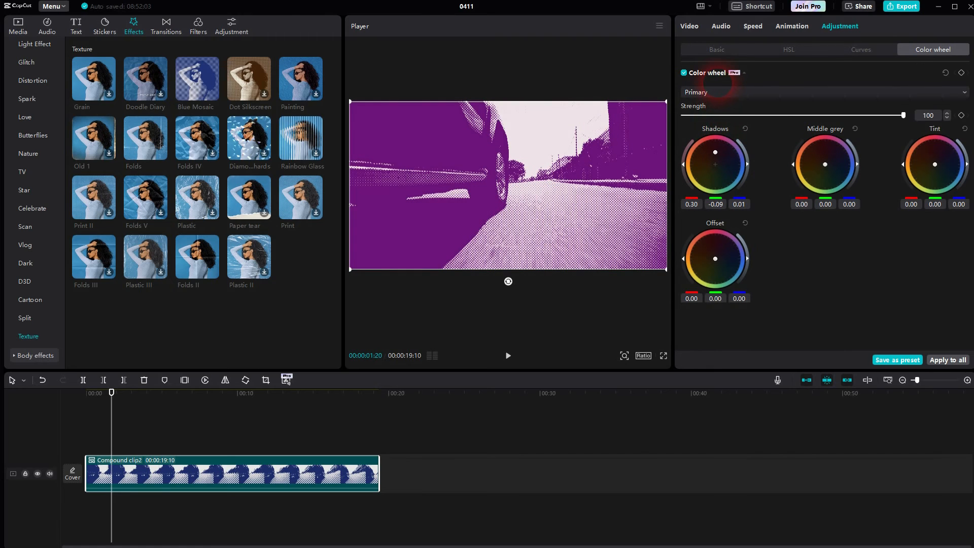
pyautogui.moveTo(715, 152); pyautogui.dragTo(714, 152)
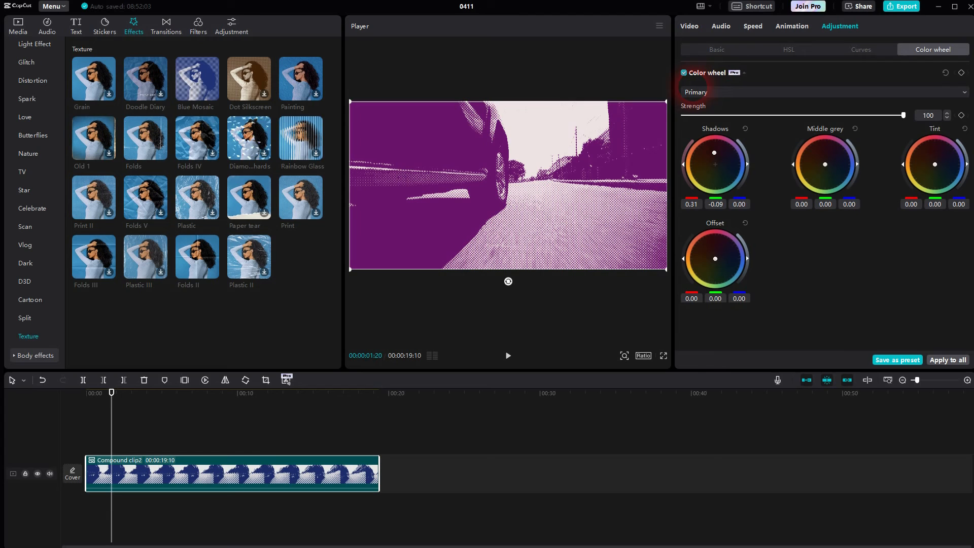
pyautogui.moveTo(714, 153); pyautogui.dragTo(705, 163)
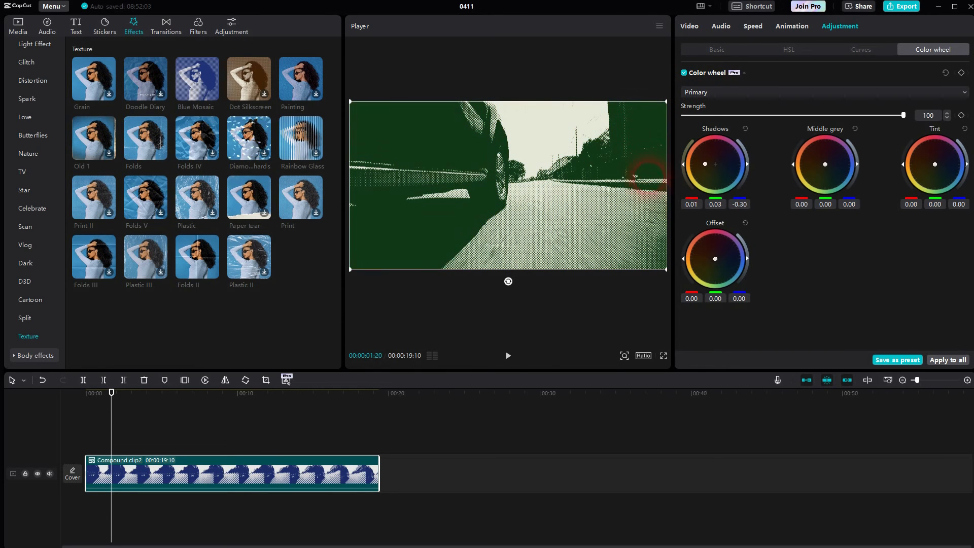
pyautogui.moveTo(705, 163); pyautogui.dragTo(734, 164)
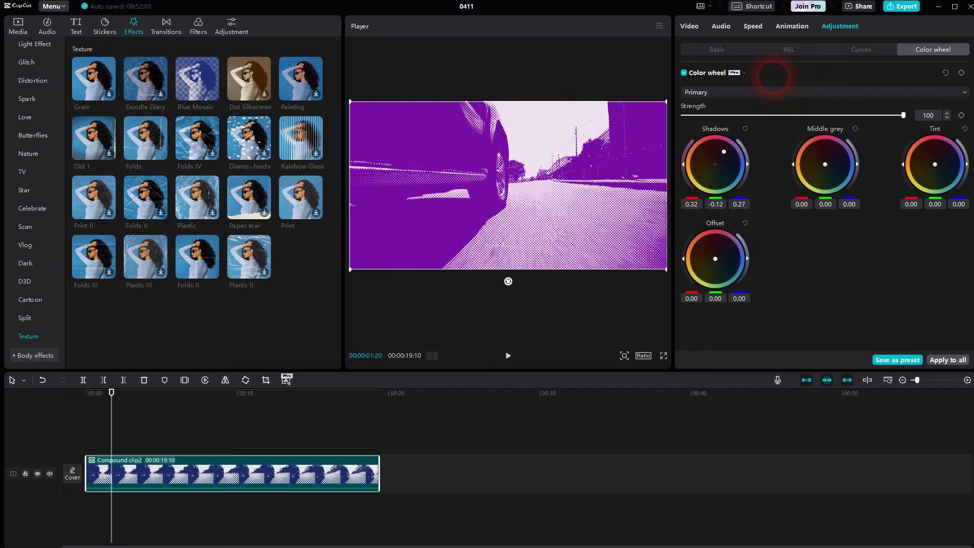
pyautogui.click(945, 73)
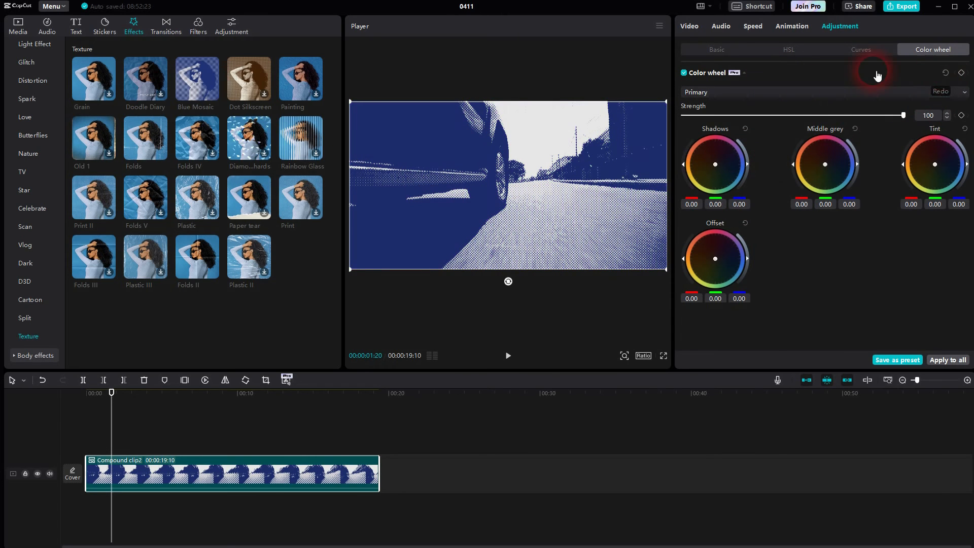
# In Basic adjustments, set Hue to 45 for pink-tinted halftone highlights.
pyautogui.click(716, 49)
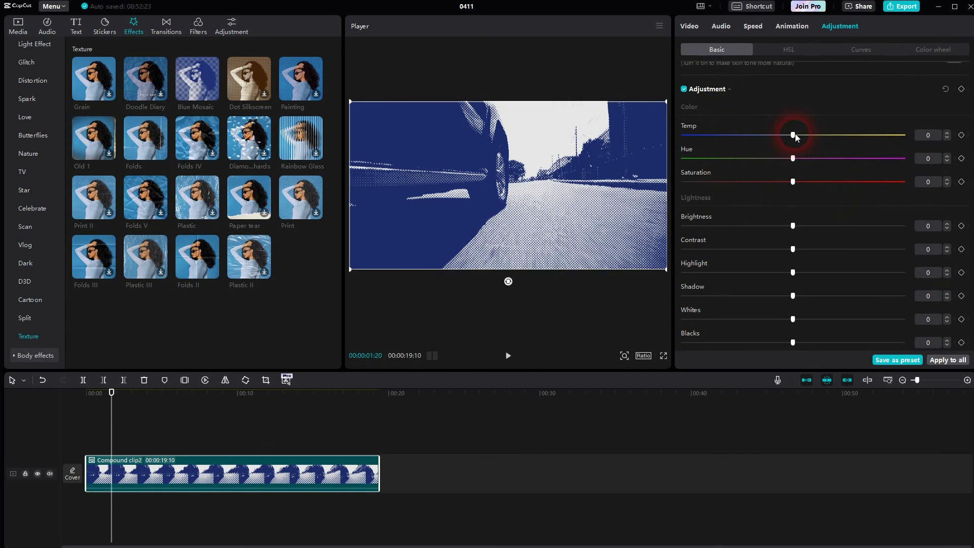
pyautogui.moveTo(792, 159); pyautogui.dragTo(893, 158)
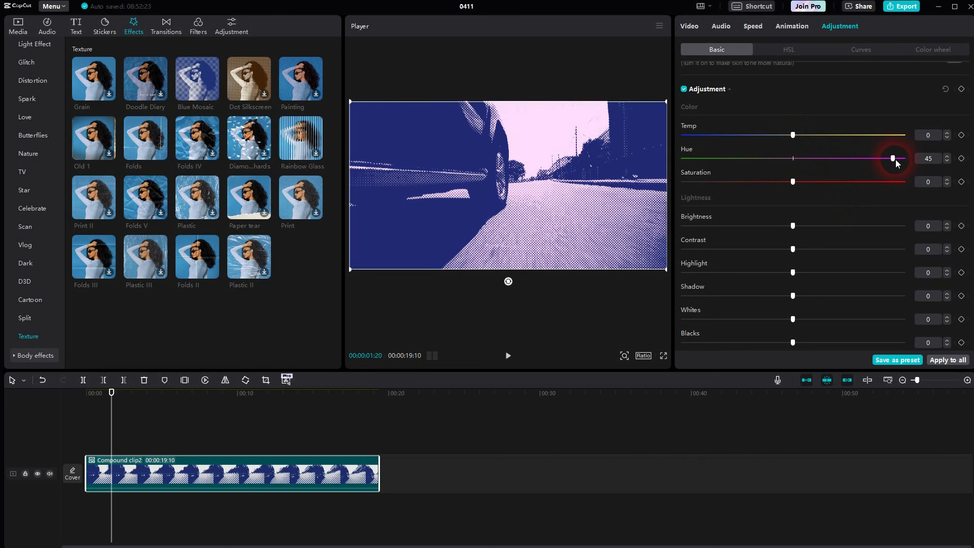